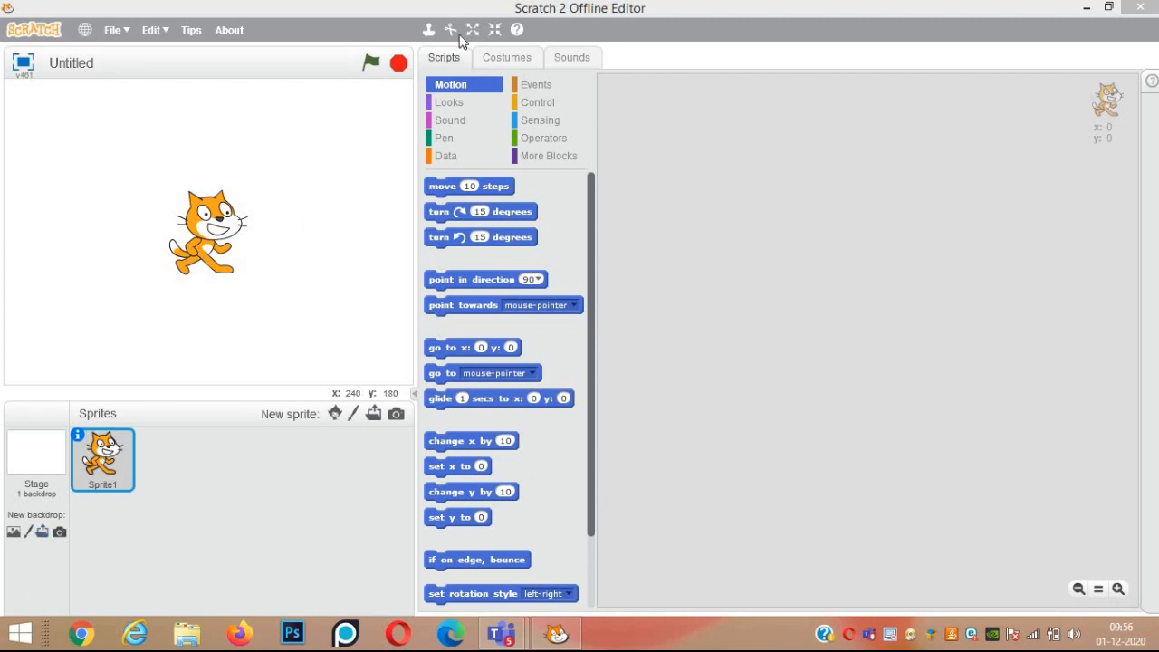
mouse_move(449, 29)
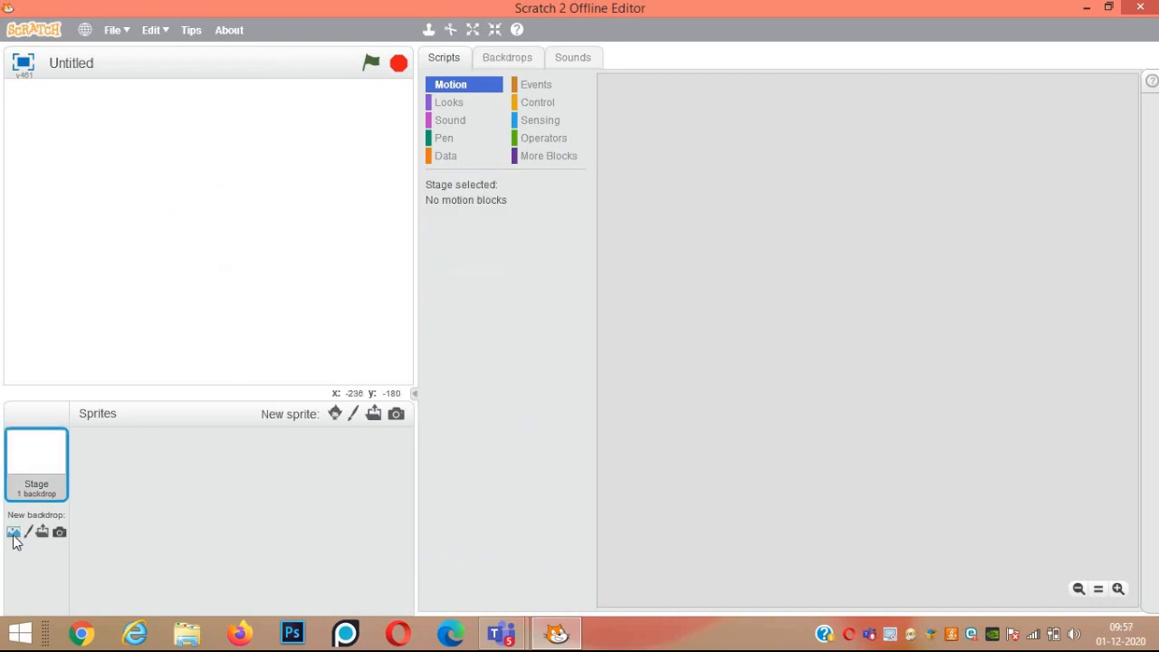
Add the 'night city with street' backdrop from the Outdoors library category.
click(14, 533)
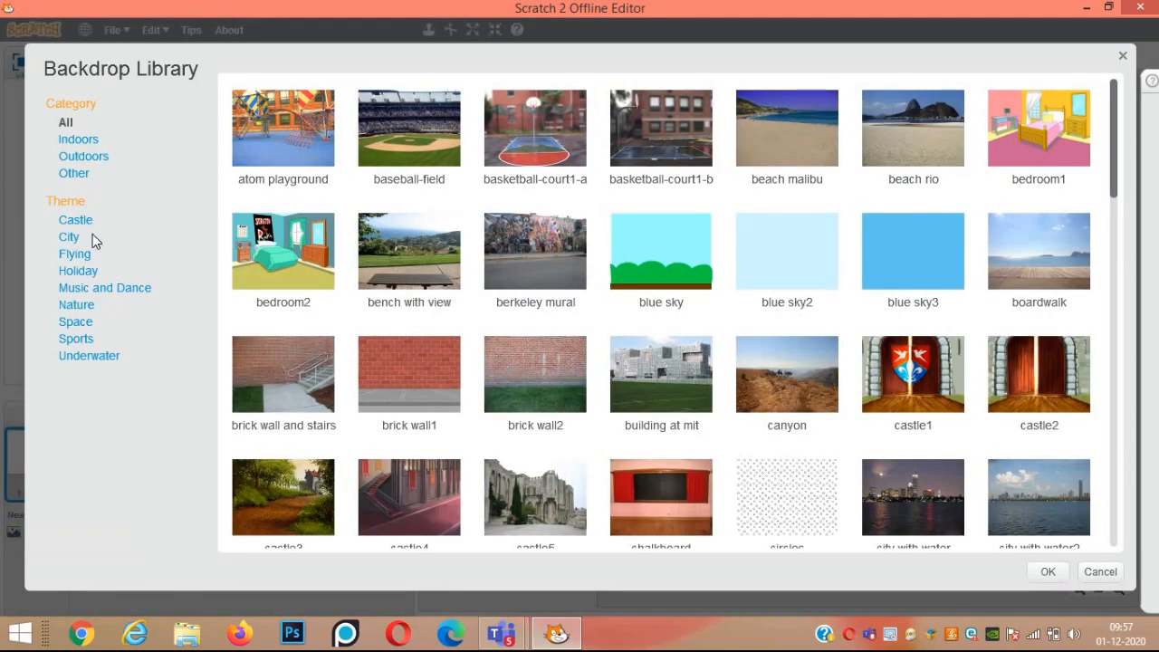
click(84, 155)
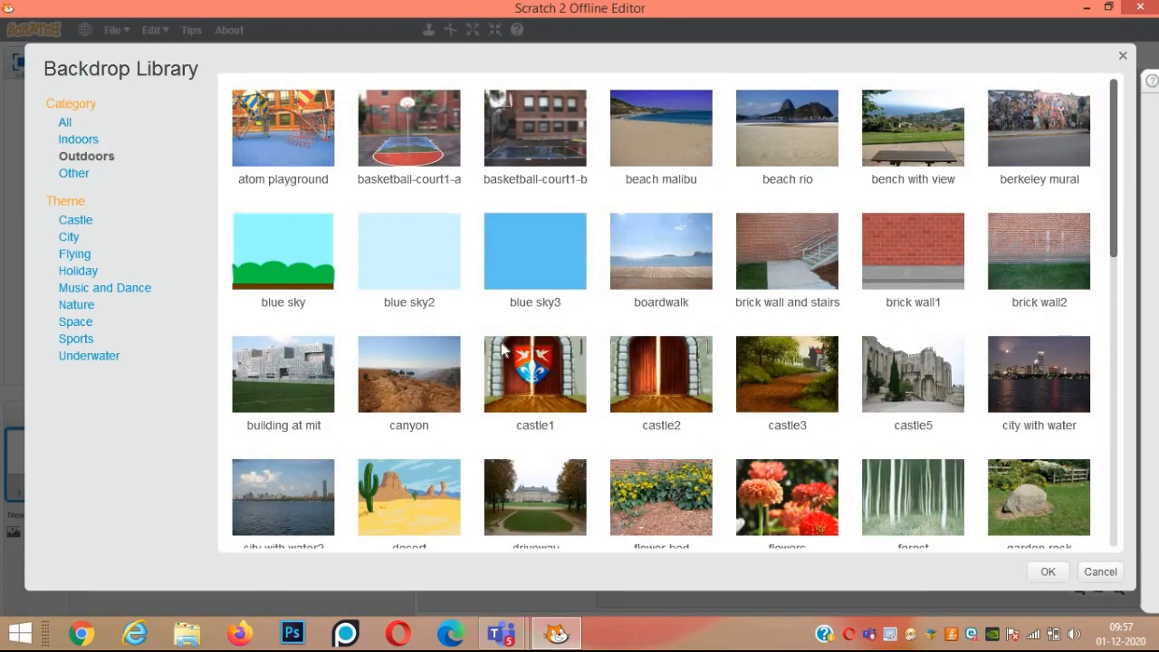
scroll(down, 3)
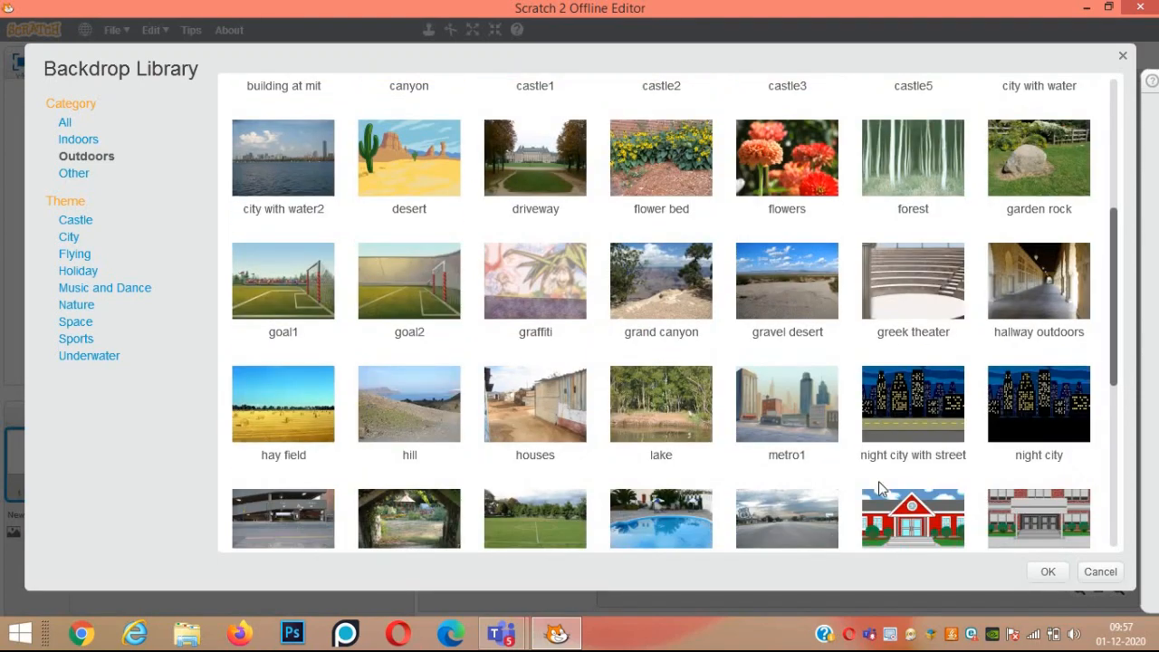
click(913, 404)
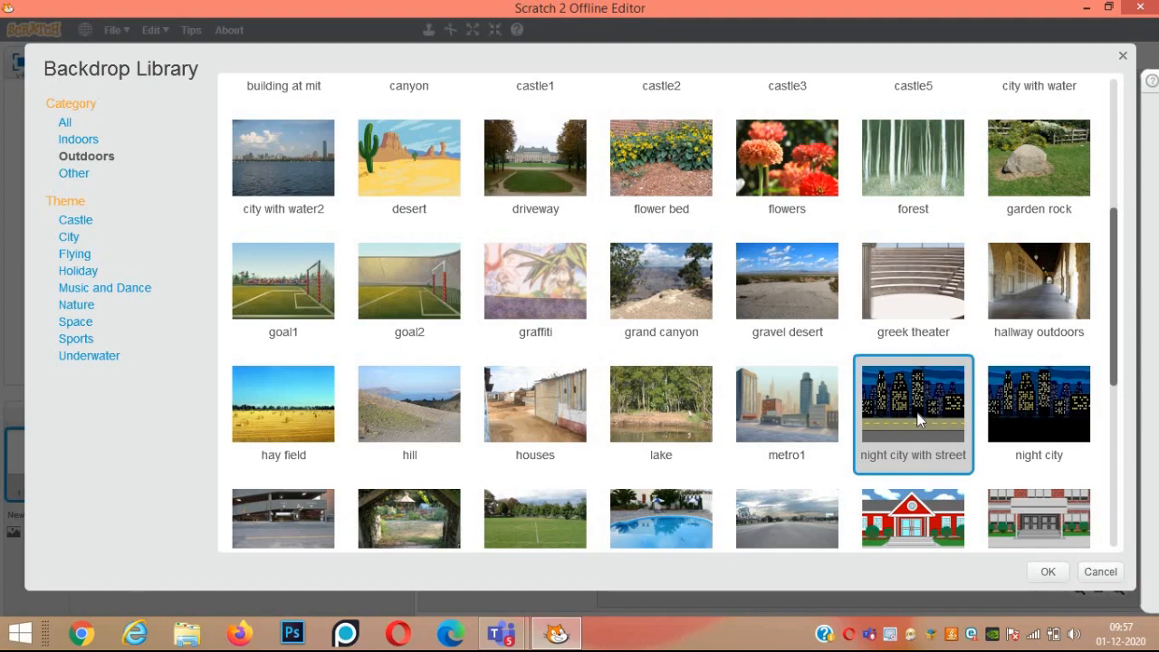
click(1048, 573)
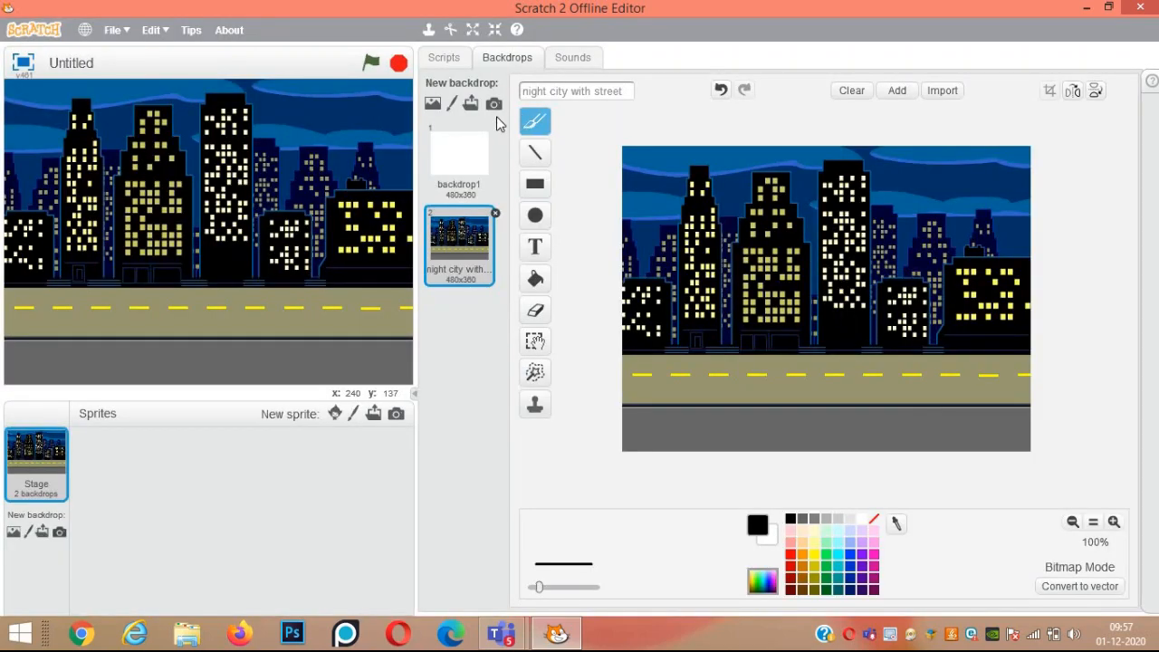
mouse_move(336, 413)
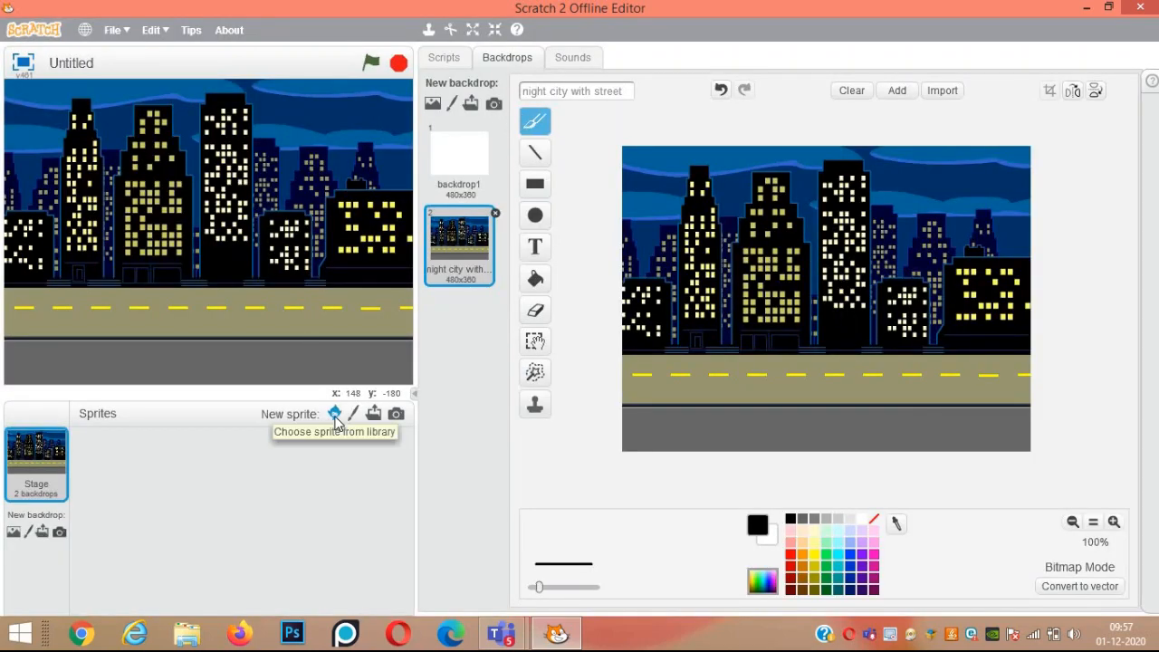
Add the 'Pico walking' sprite from the Fantasy library category.
click(334, 413)
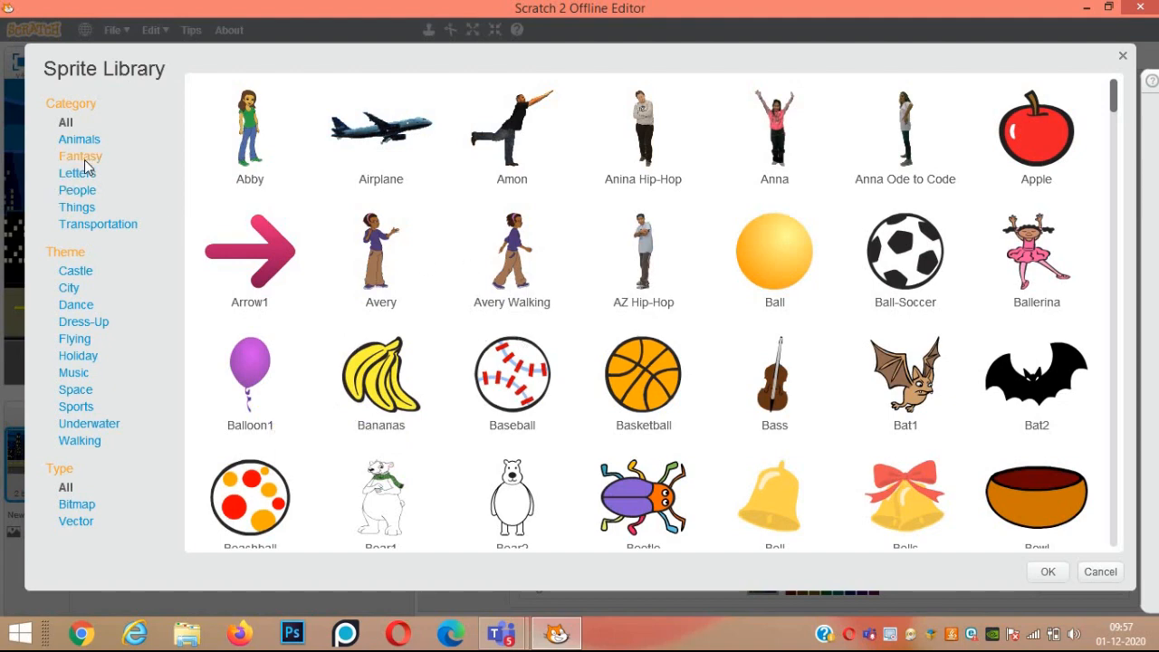
click(80, 156)
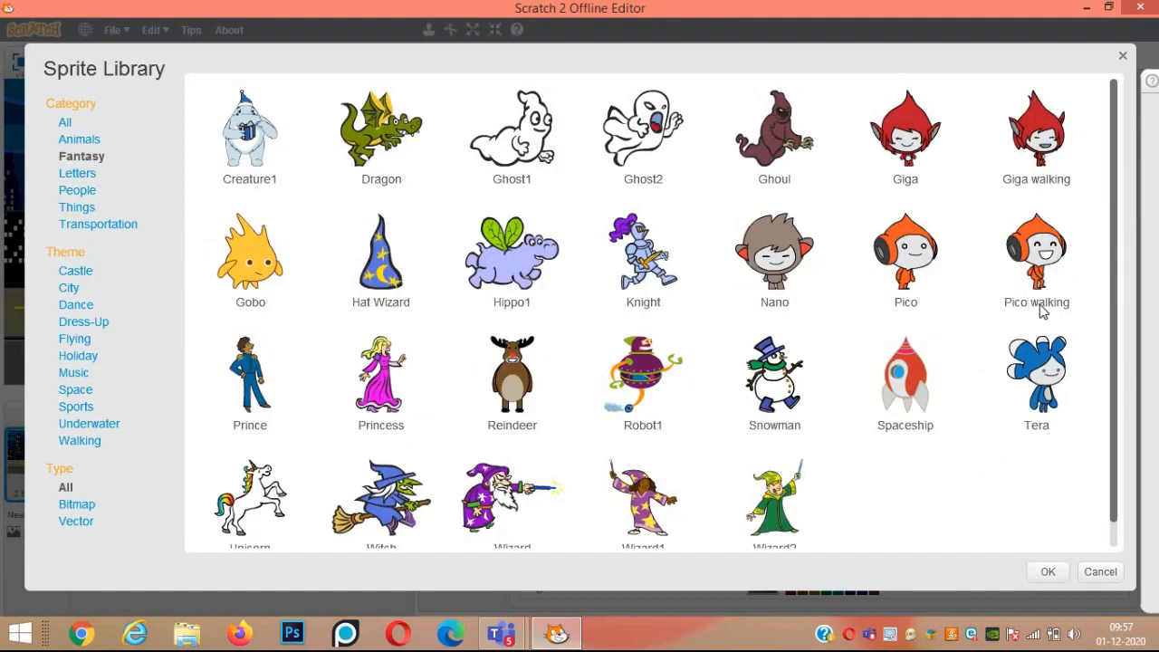
click(1036, 261)
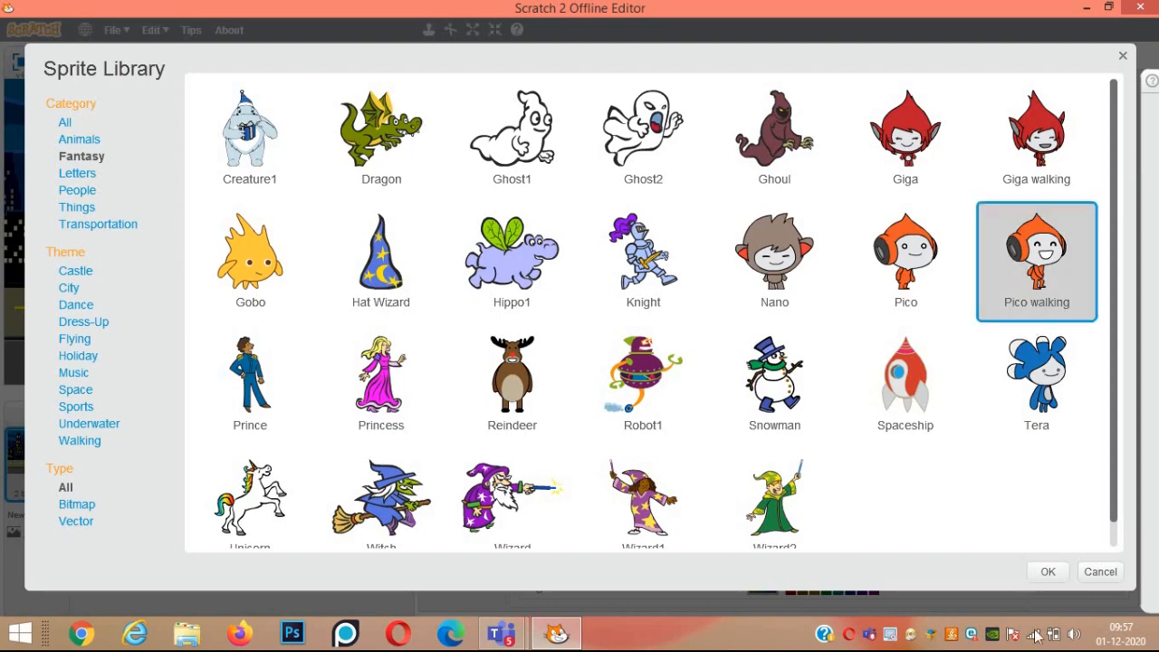
click(1047, 572)
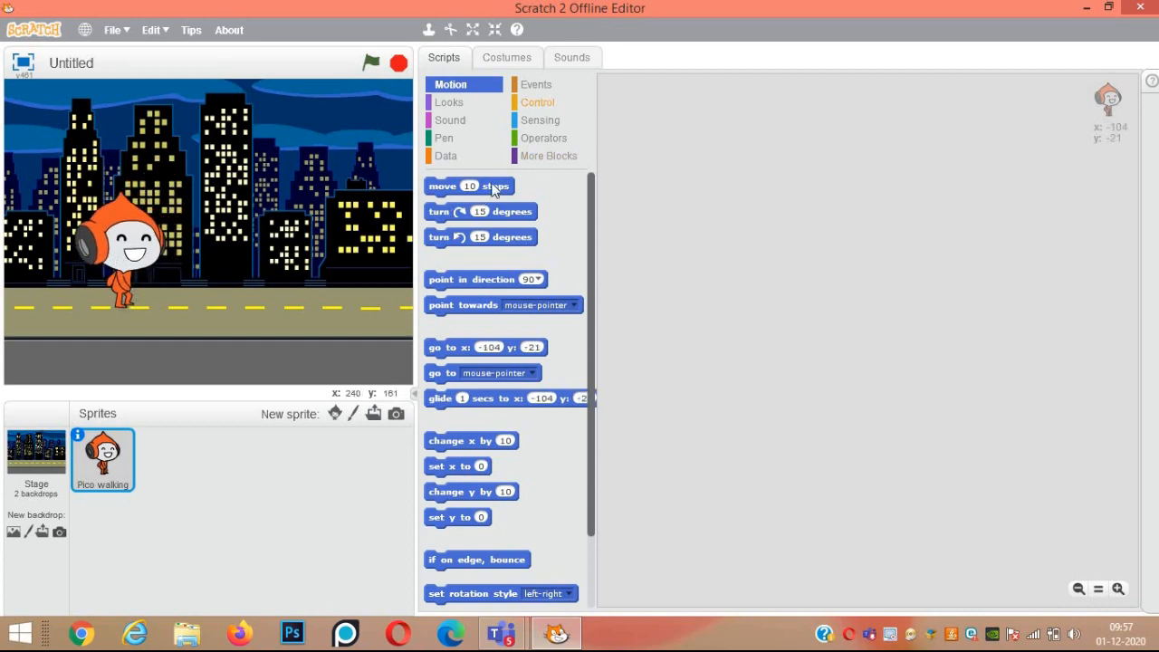
Stack 'move 10 steps', 'next costume' and 'wait 0.5 secs' in Pico's script.
drag(470, 185, 752, 188)
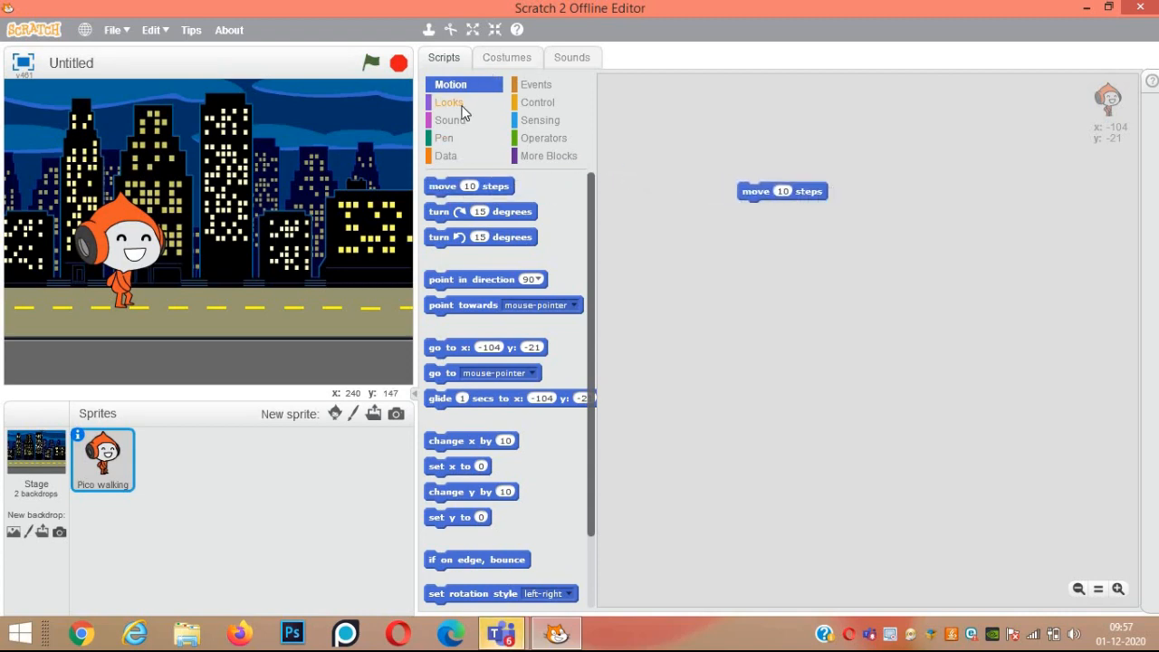
click(450, 101)
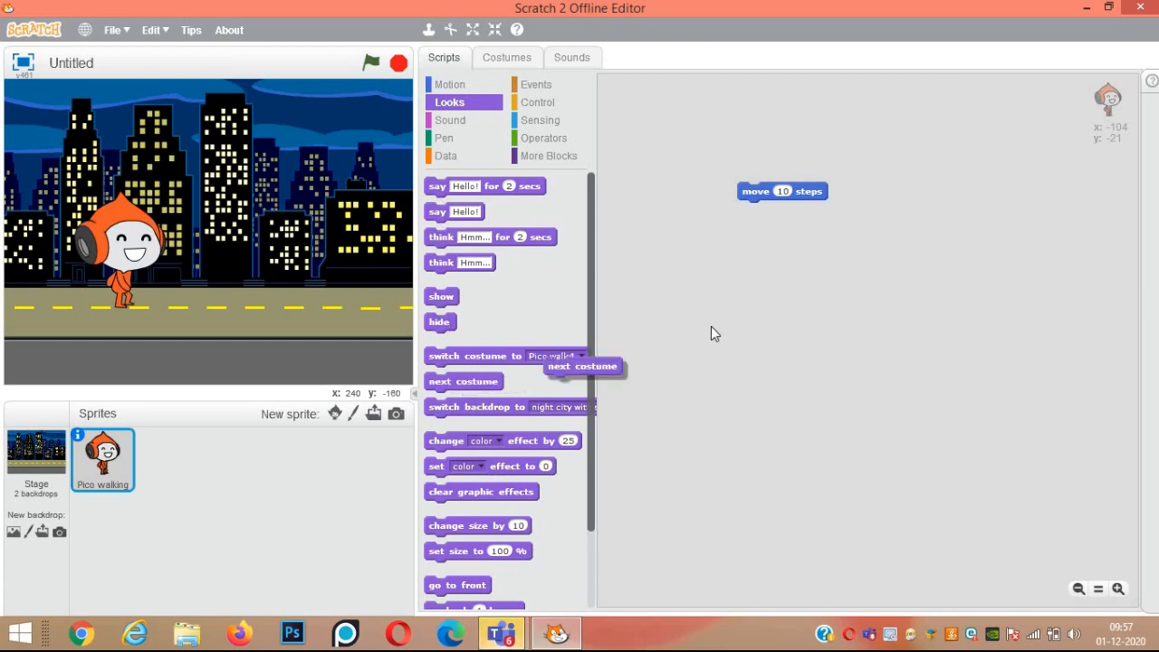
drag(584, 366, 775, 217)
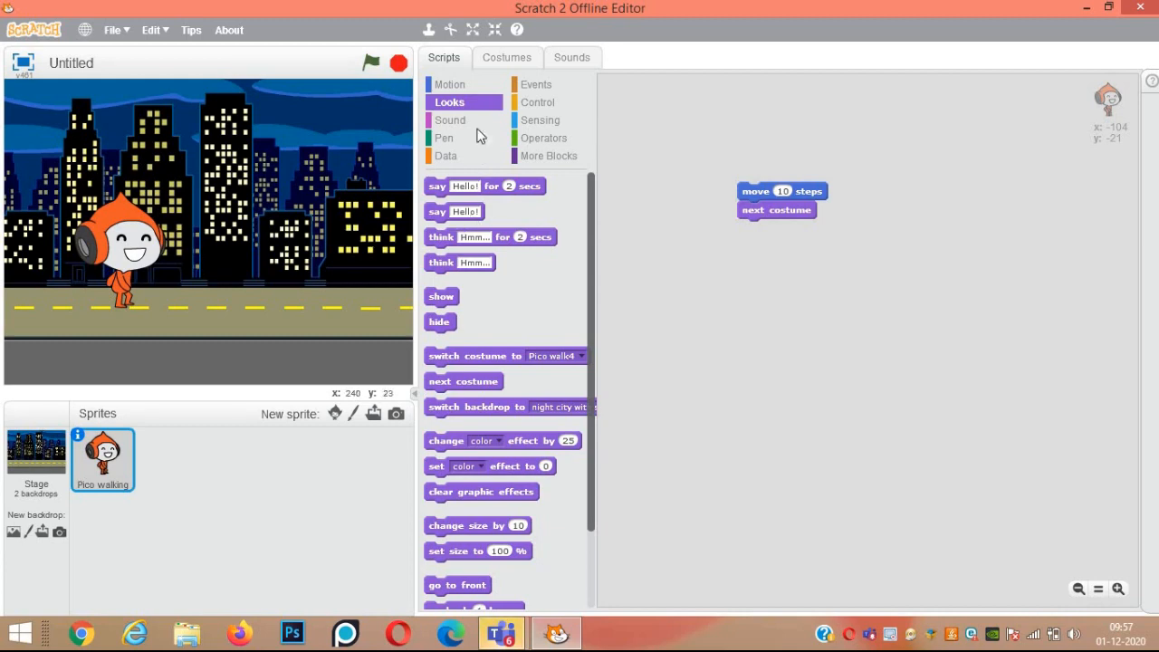
click(538, 101)
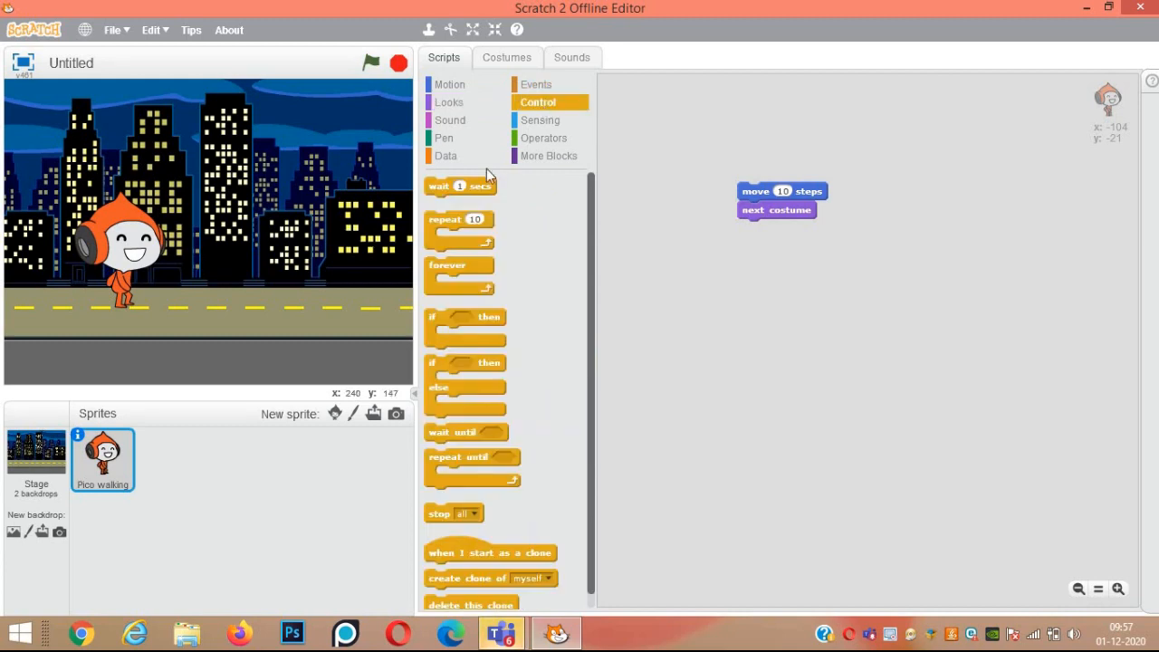
drag(461, 185, 797, 237)
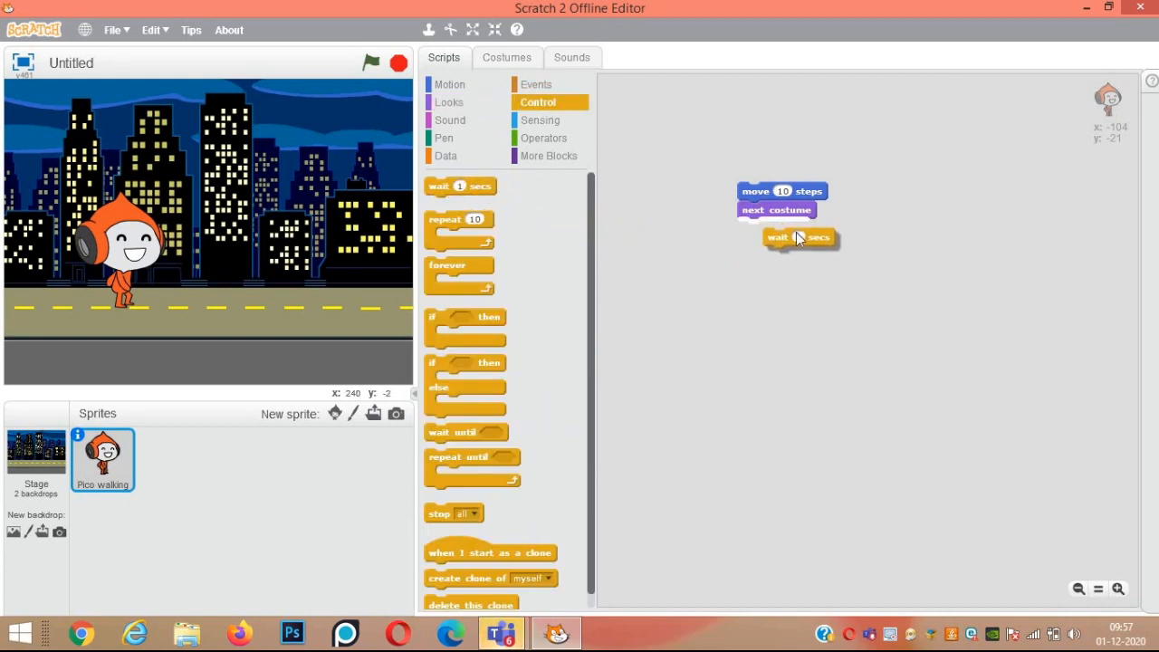
drag(798, 237, 775, 228)
text(0.5)
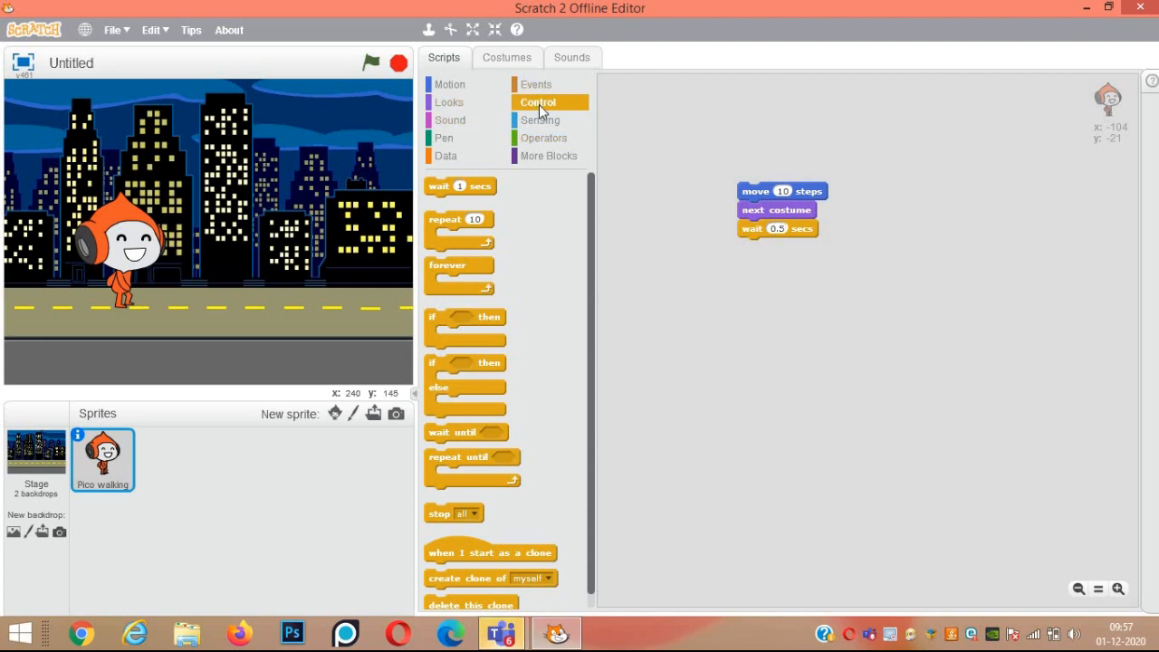
Wrap the three blocks in 'repeat 20' under a 'when green flag clicked' hat.
drag(460, 219, 589, 194)
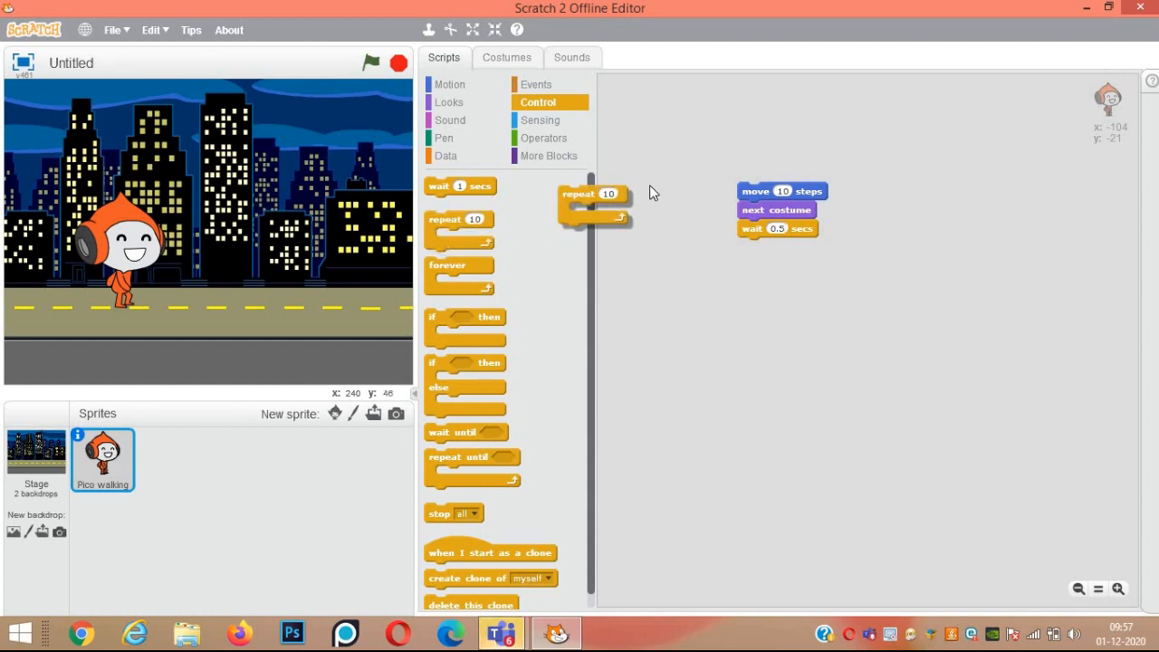
drag(580, 194, 742, 172)
text(20)
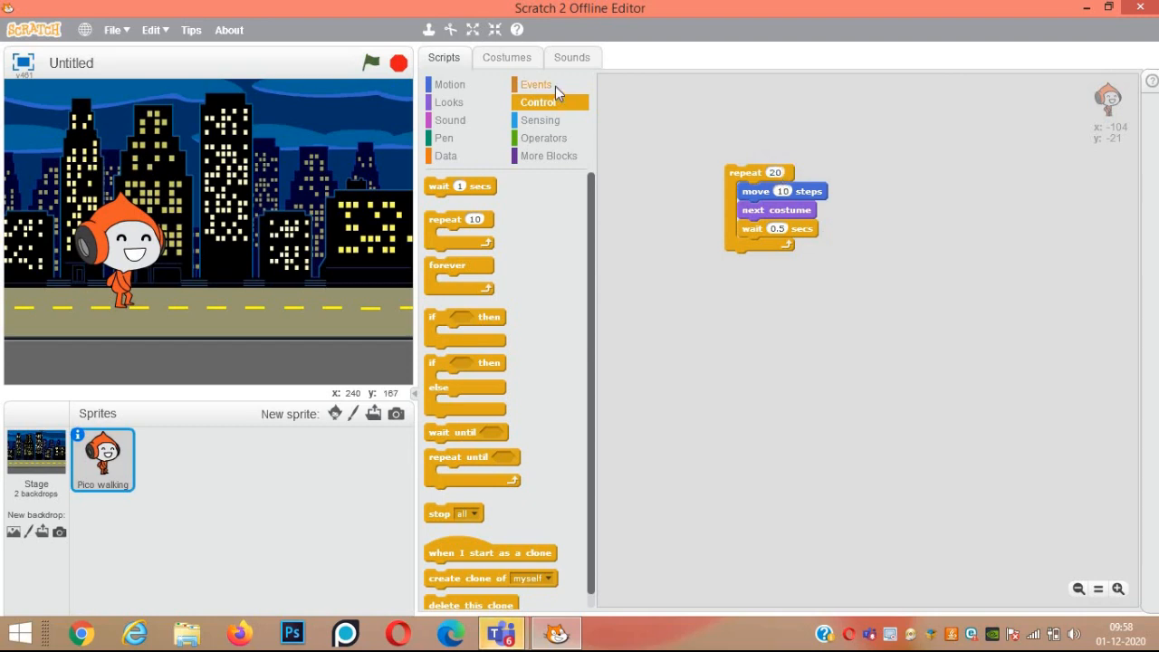
click(536, 83)
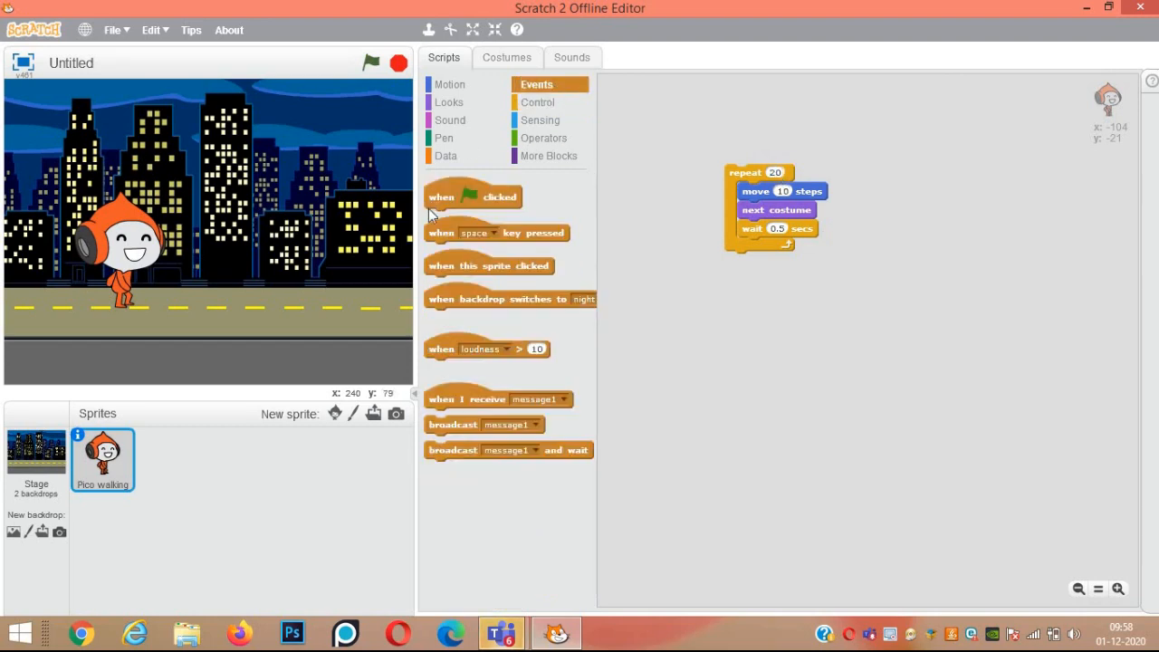
drag(475, 196, 734, 152)
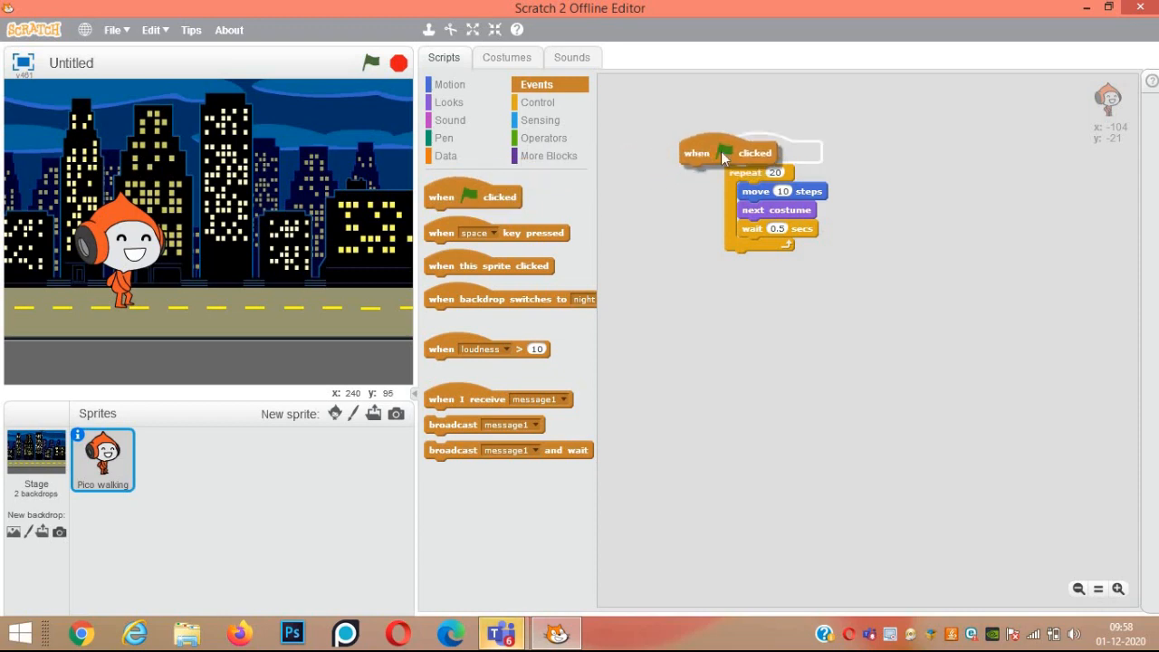